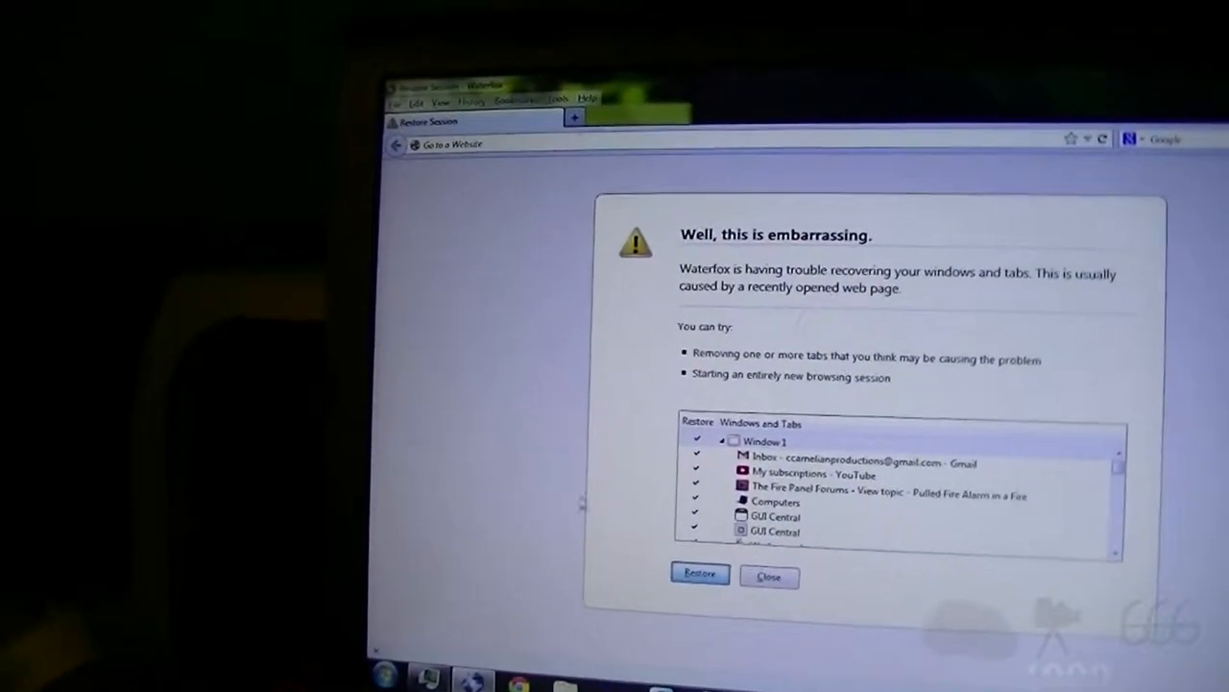
Restore the crashed session so the earlier tabs, including the YouTube video page, reload.
{"action": "left_click", "coordinate": [699, 573]}
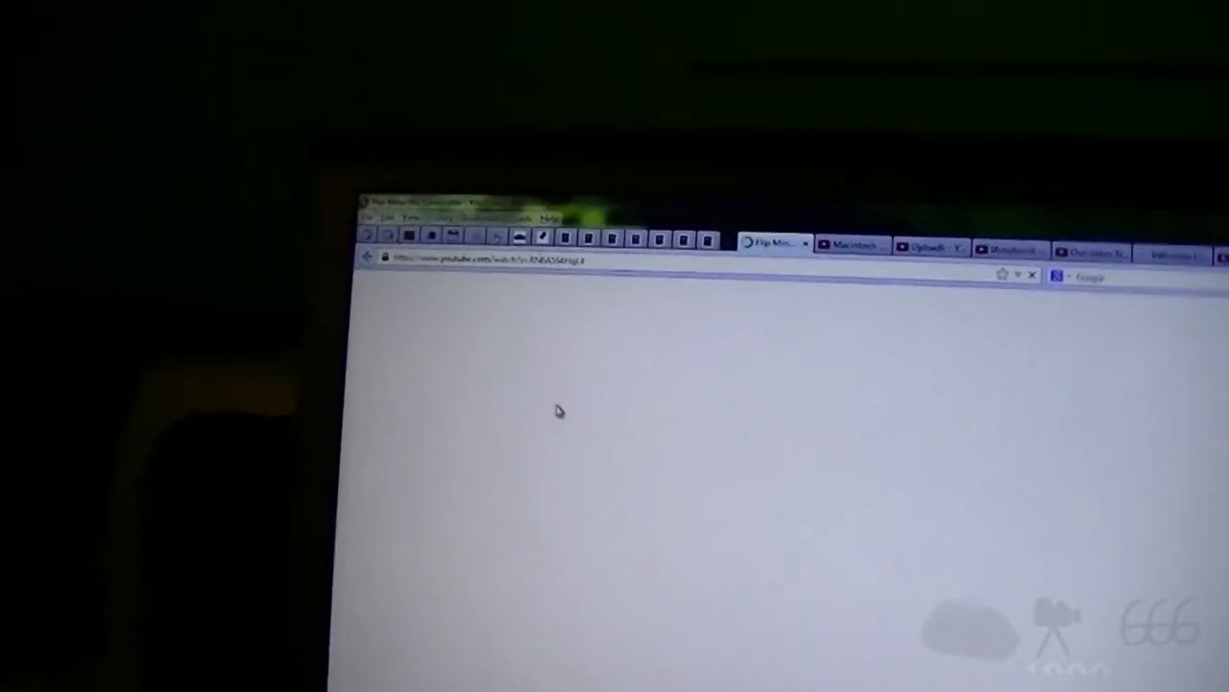